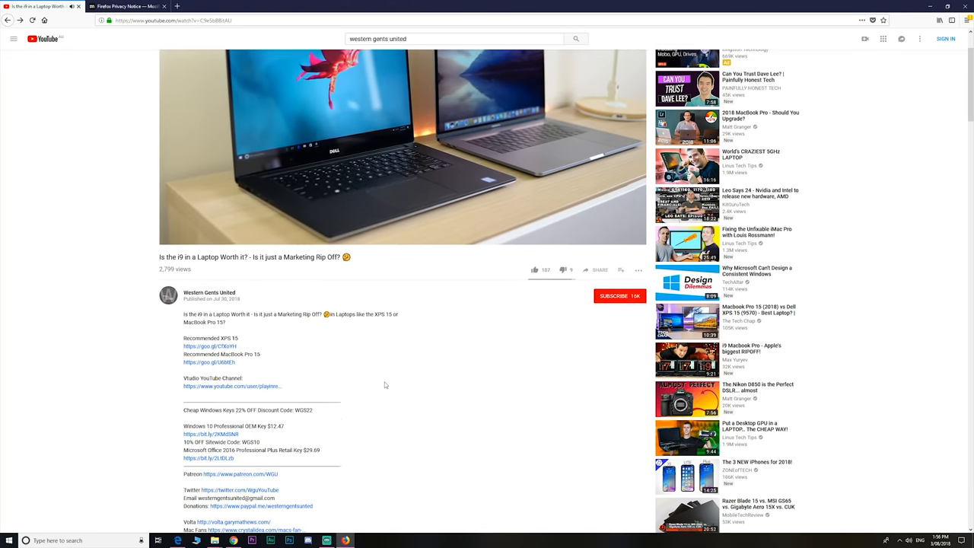
Step: Scroll the video description down to the WGS22 22% off discount code
scroll(down, 3)
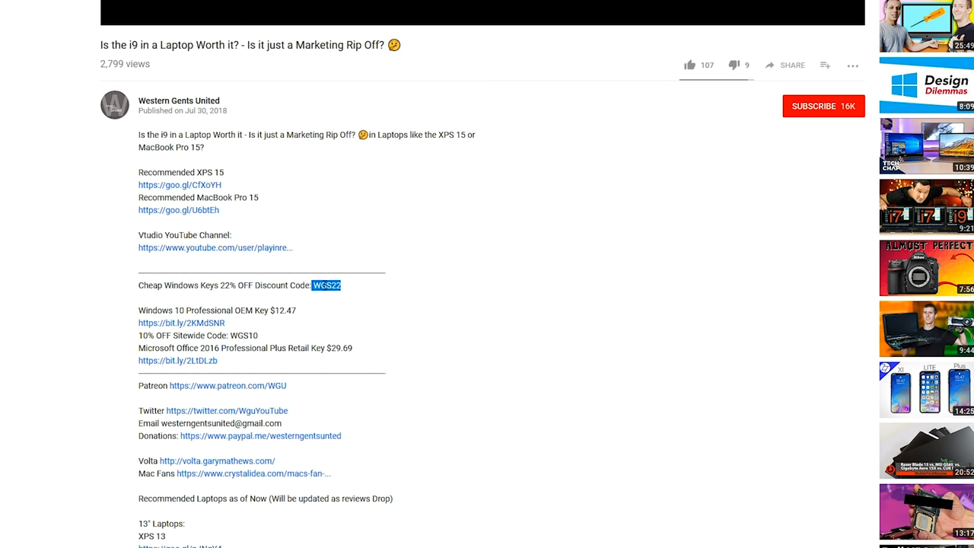
mouse_move(214, 327)
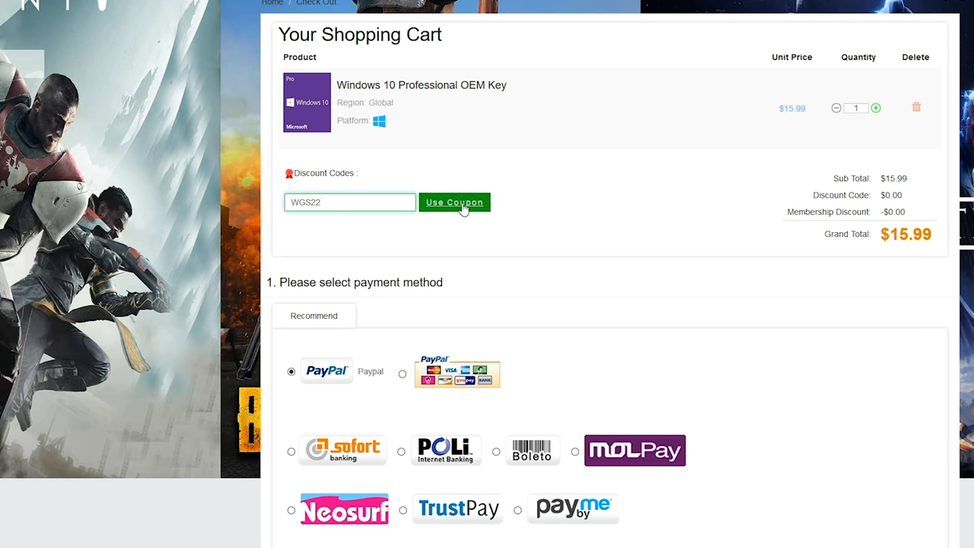
Step: Apply coupon WGS22 and confirm the grand total drops from $15.99 to $12.47
click(454, 201)
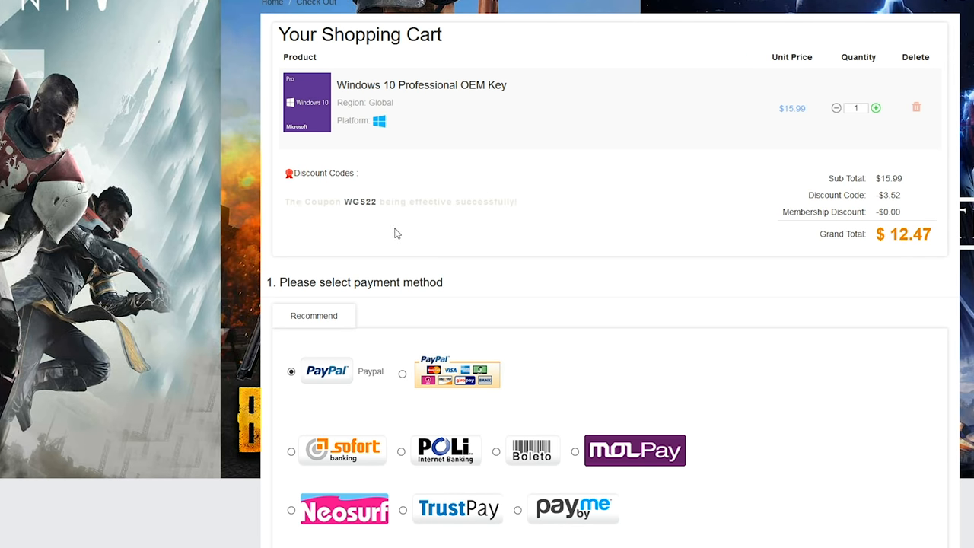
scroll(down, 3)
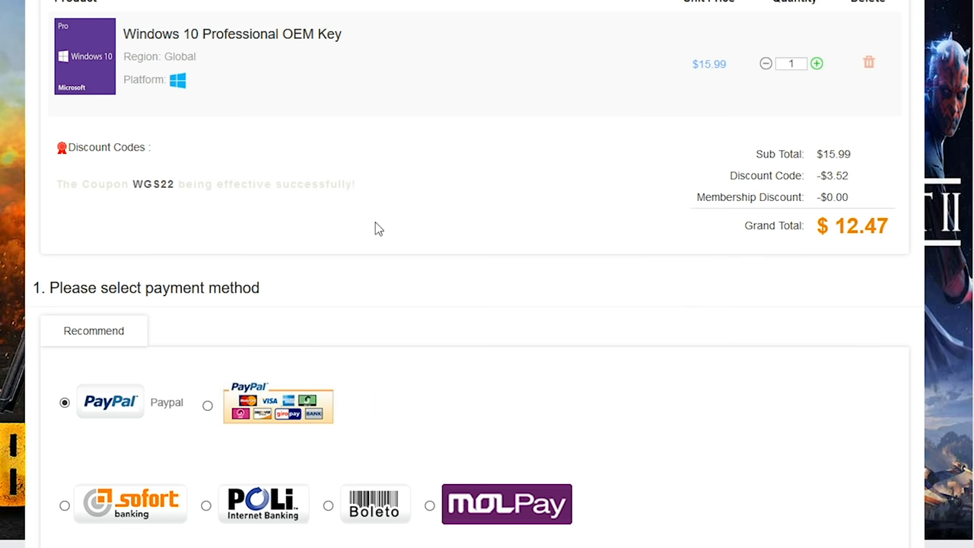